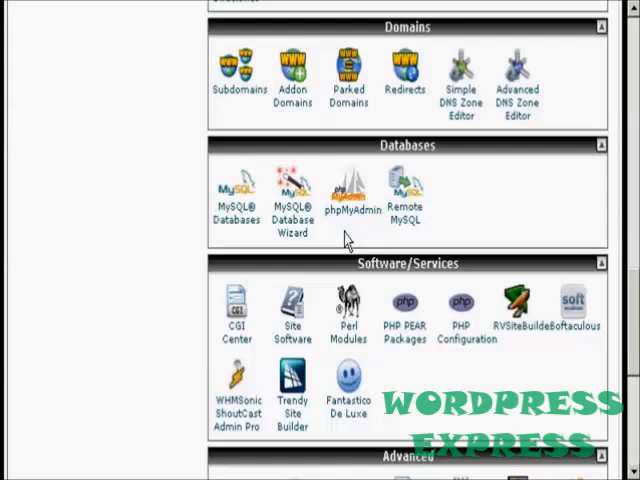
mouse_move(293, 195)
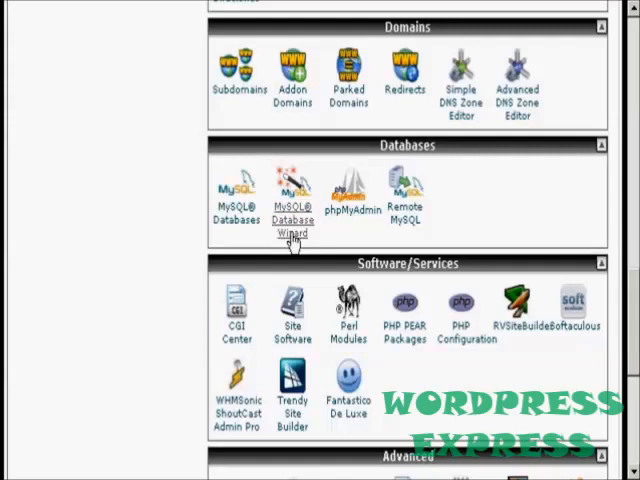
Create database 'demo' (lydiatai_demo) with the MySQL Database Wizard
click(291, 190)
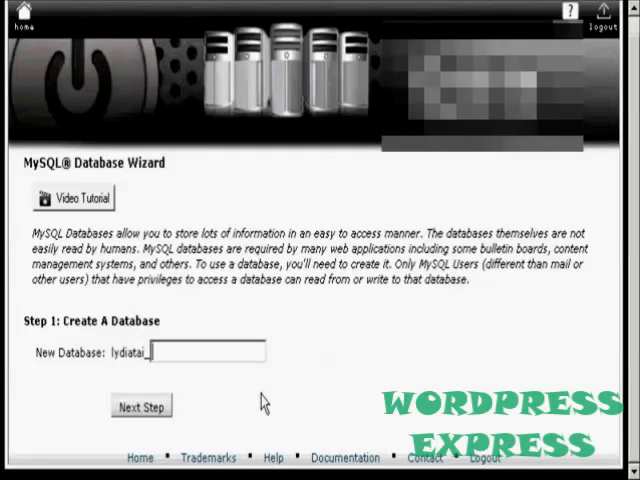
text(demo)
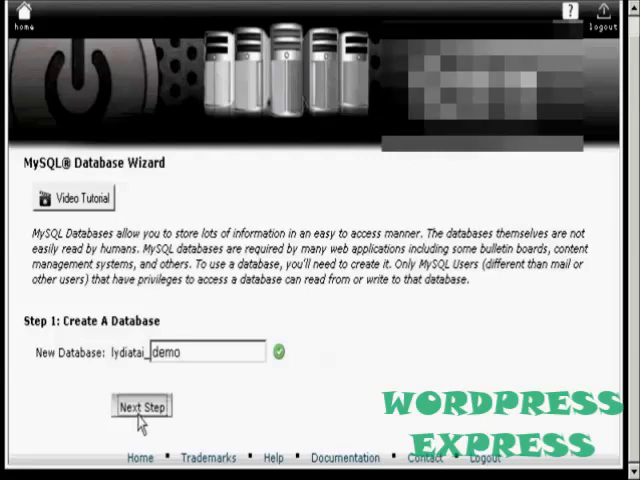
click(141, 405)
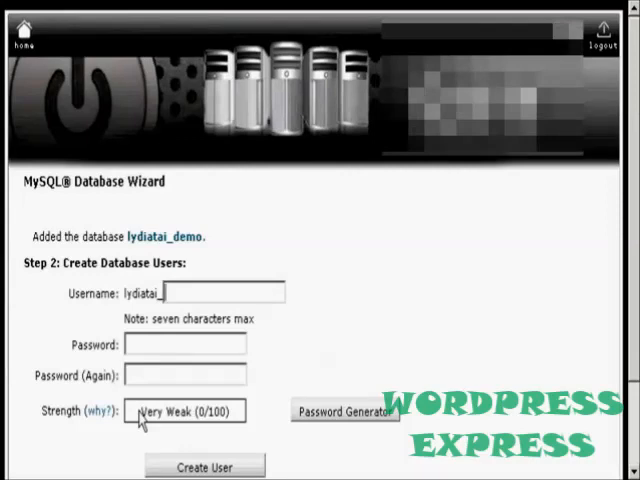
Enter 'tester0' as the new database username
text(tester0)
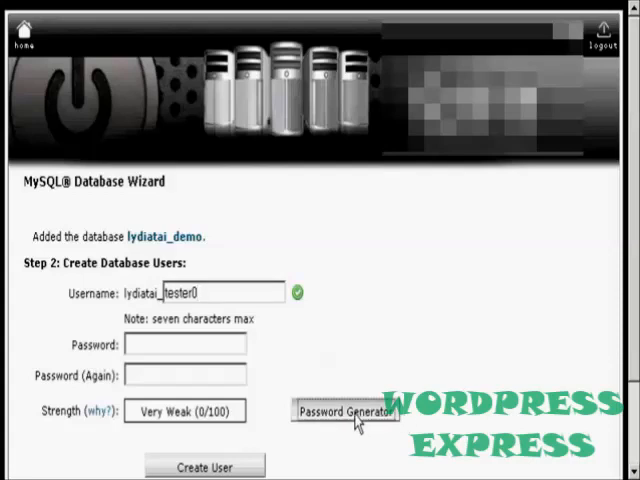
Generate a strong password for lydiatai_tester0, confirm it was copied, and use it
click(345, 411)
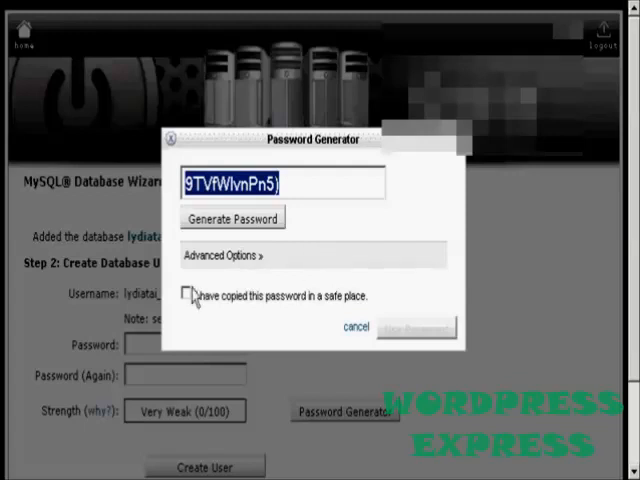
click(188, 295)
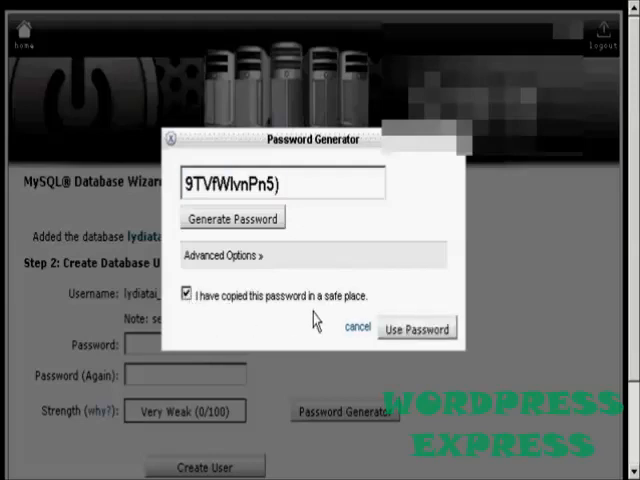
click(417, 327)
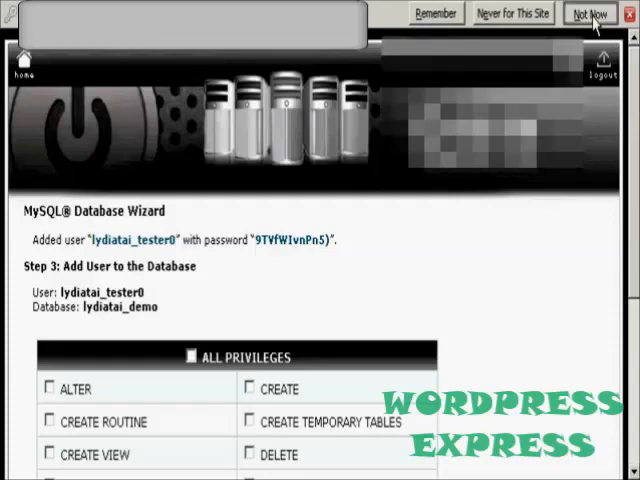
Dismiss the browser password prompt and grant ALL PRIVILEGES on lydiatai_demo
click(590, 14)
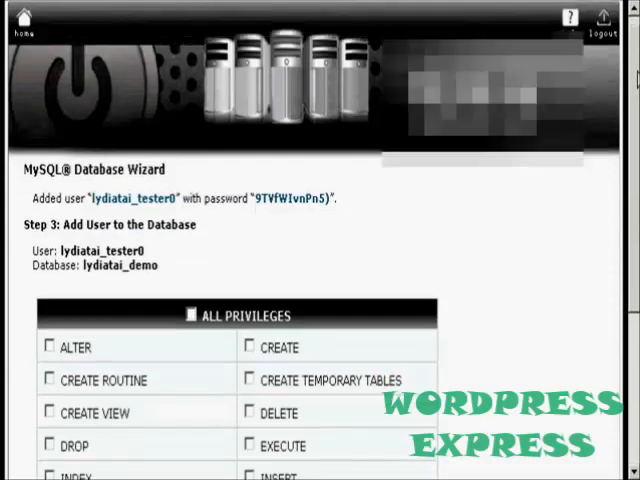
scroll(down, 3)
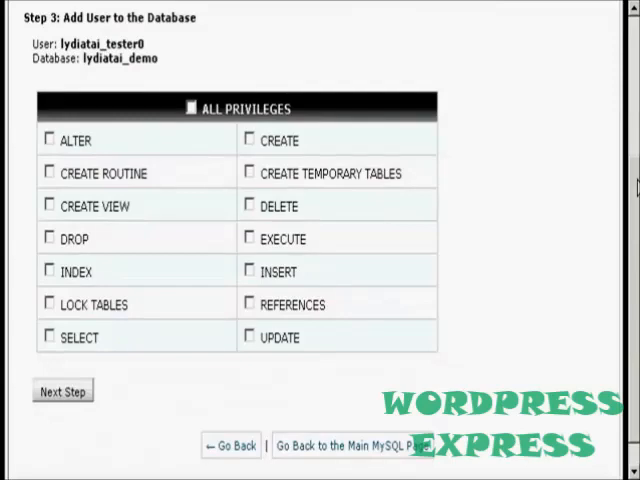
click(189, 108)
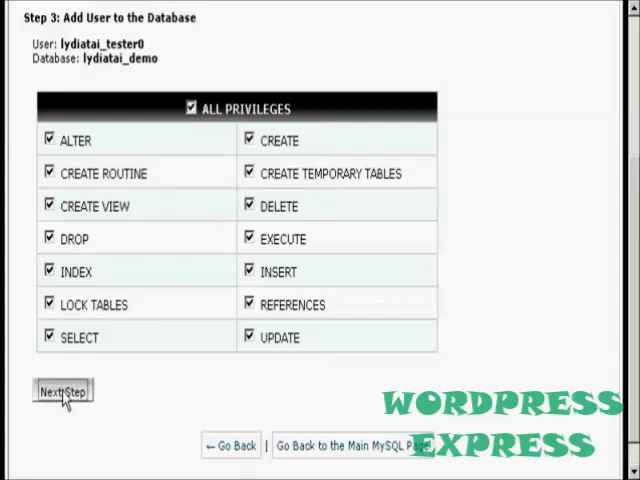
click(61, 390)
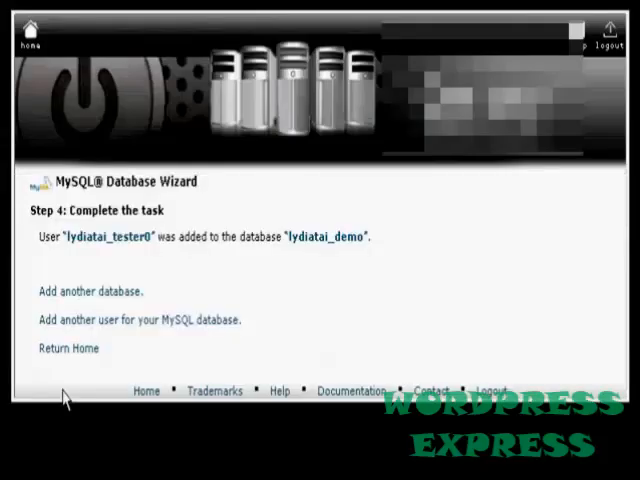
mouse_move(371, 273)
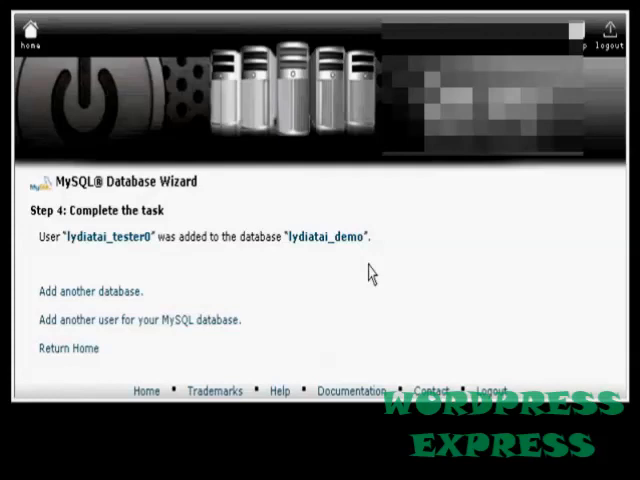
mouse_move(197, 281)
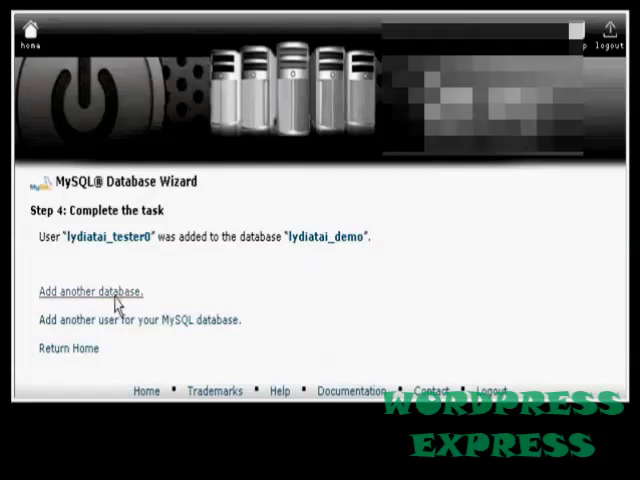
mouse_move(67, 350)
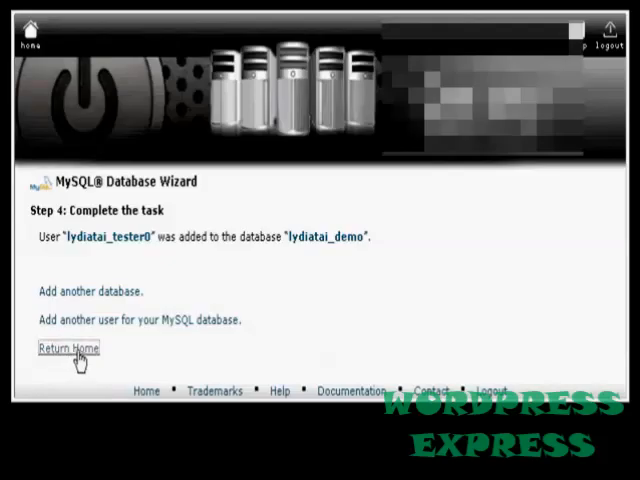
Return from the wizard's final step to the cPanel home page
click(69, 348)
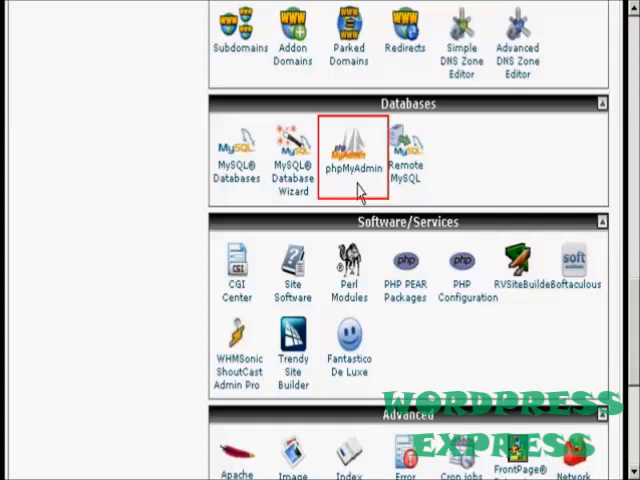
Launch phpMyAdmin and open the empty lydiatai_demo database
click(348, 150)
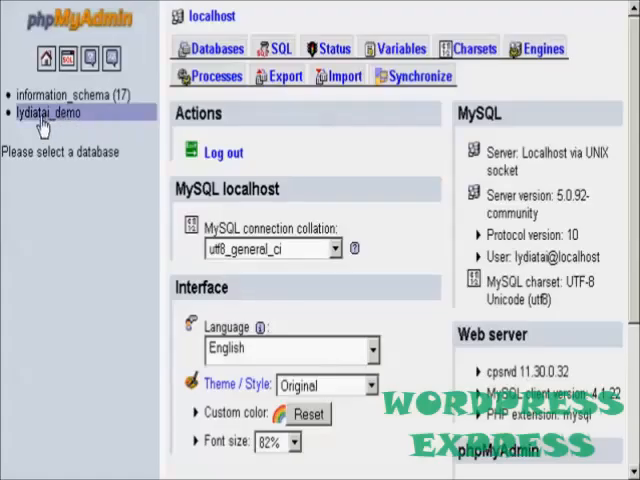
click(40, 113)
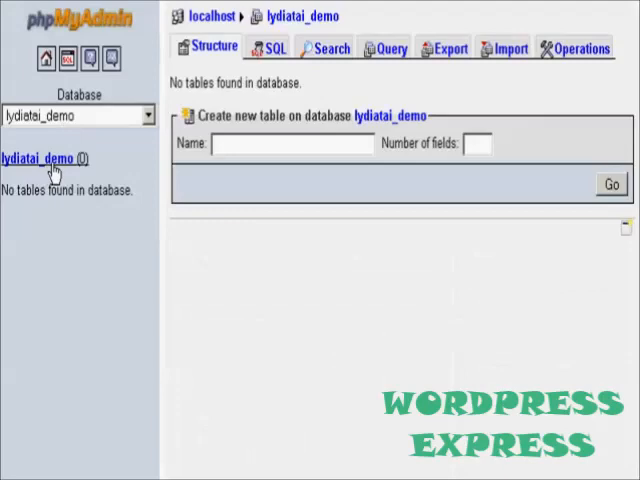
mouse_move(153, 185)
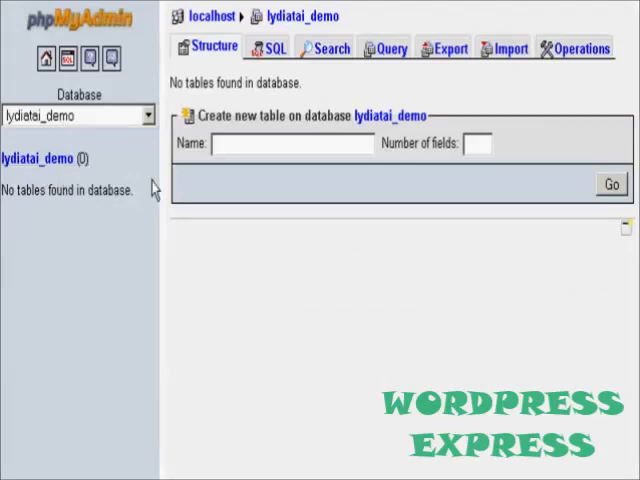
mouse_move(227, 299)
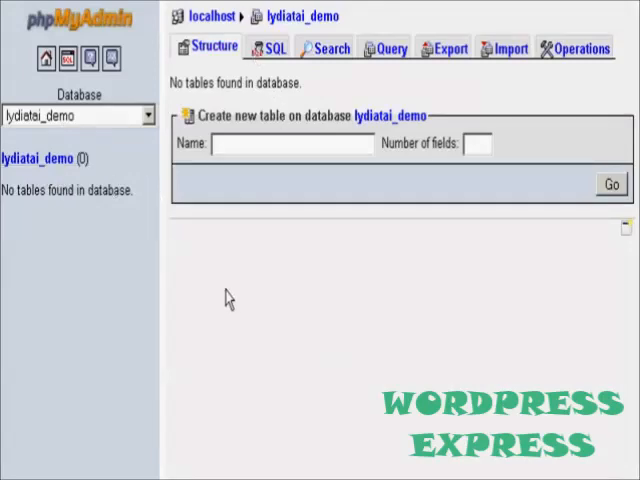